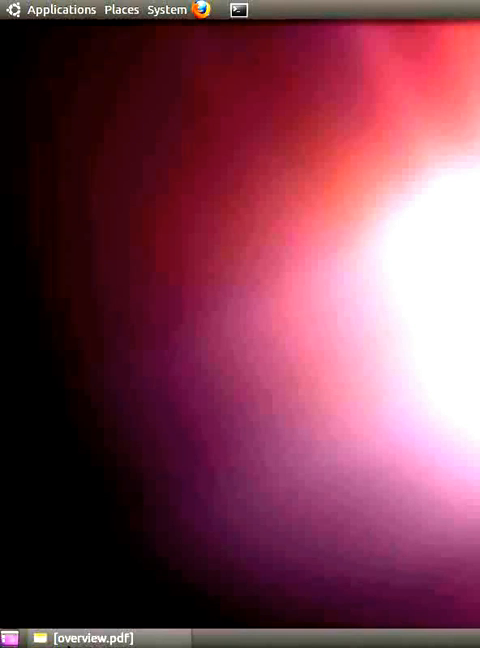
- Show the Applications > Accessories submenu listing Calculator, Terminal and Text Editor
left_click(61, 9)
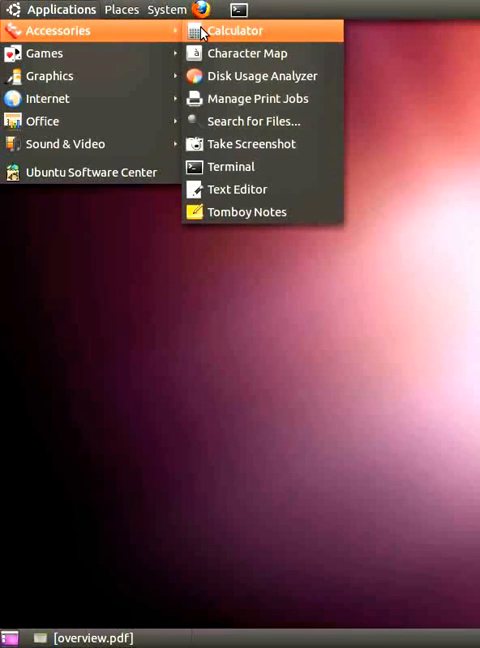
- Launch Calculator, compute 5 × 8 = 40, and close it
left_click(235, 30)
type("5×8")
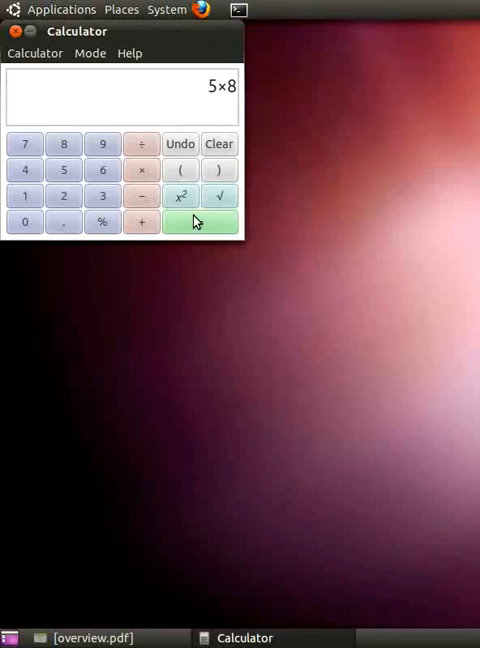
left_click(200, 221)
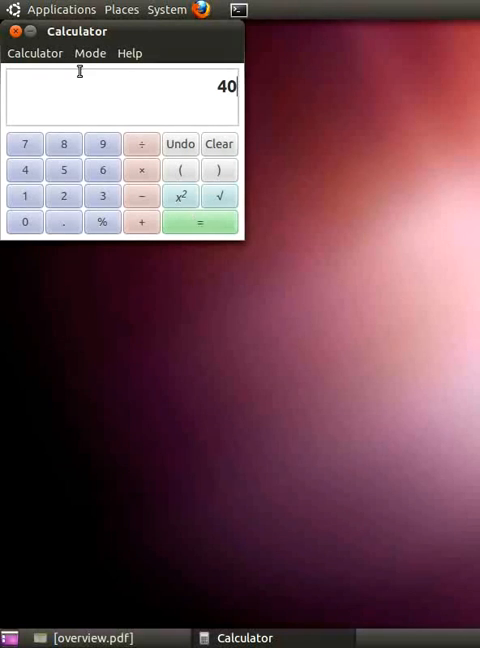
left_click(14, 31)
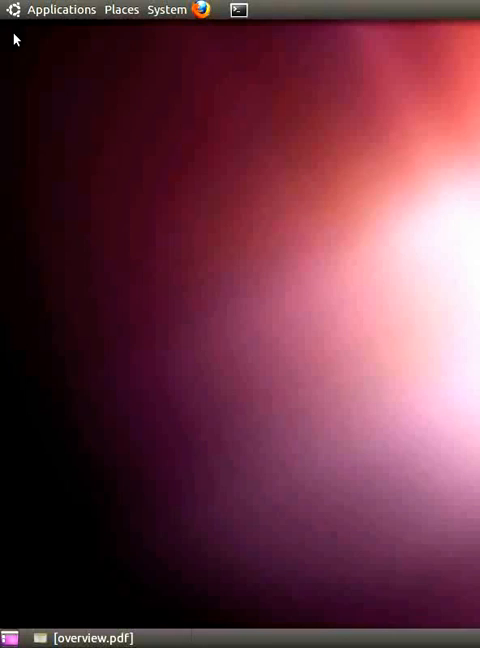
- Launch Text Editor from Applications > Accessories, opening Untitled Document 1
left_click(61, 9)
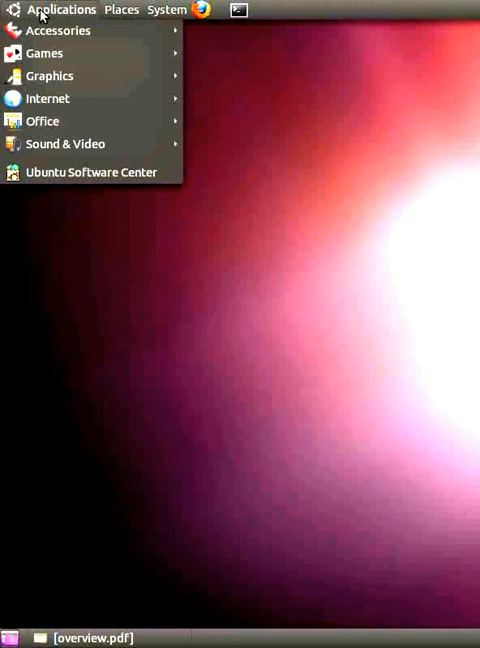
left_click(58, 30)
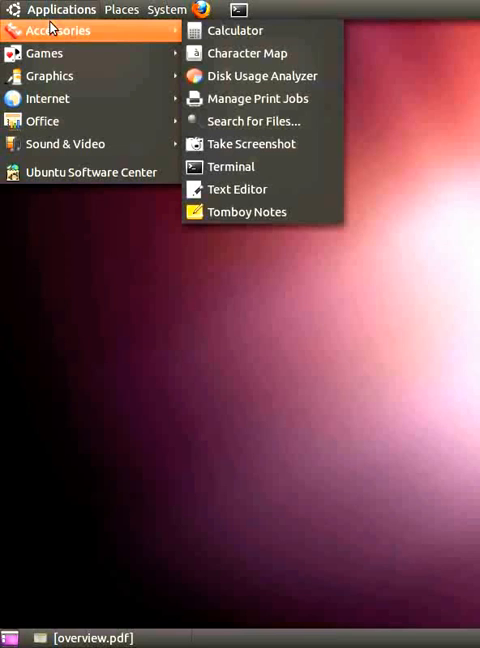
mouse_move(152, 96)
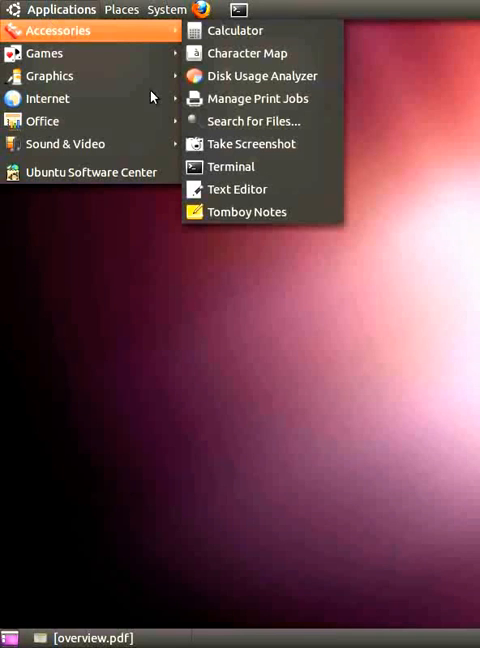
mouse_move(231, 166)
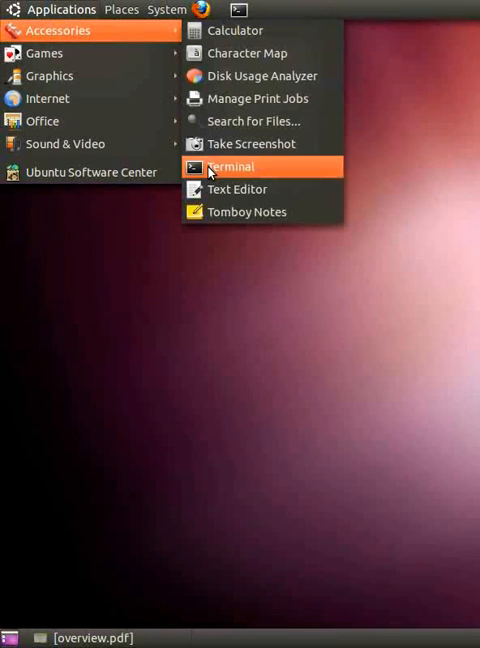
left_click(237, 189)
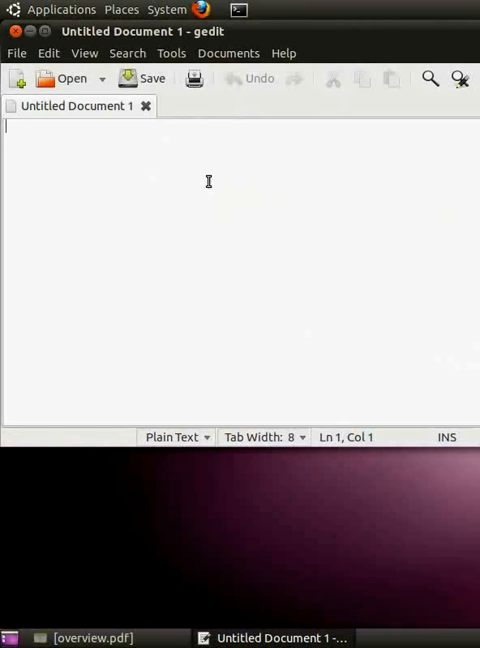
- Type 'Hello World' into the new gedit document
type("Hello")
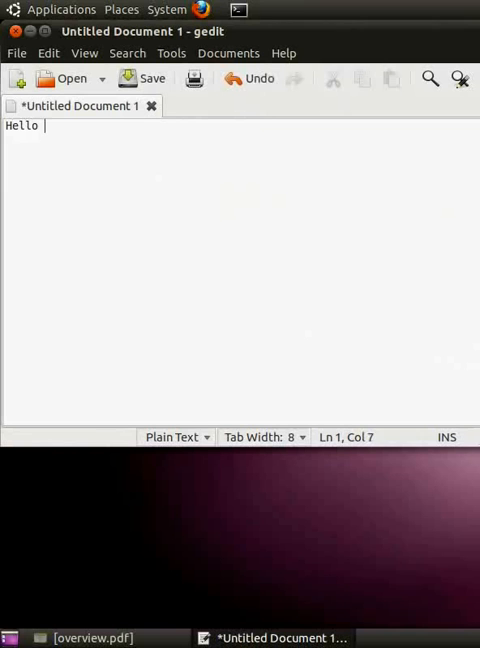
type("World")
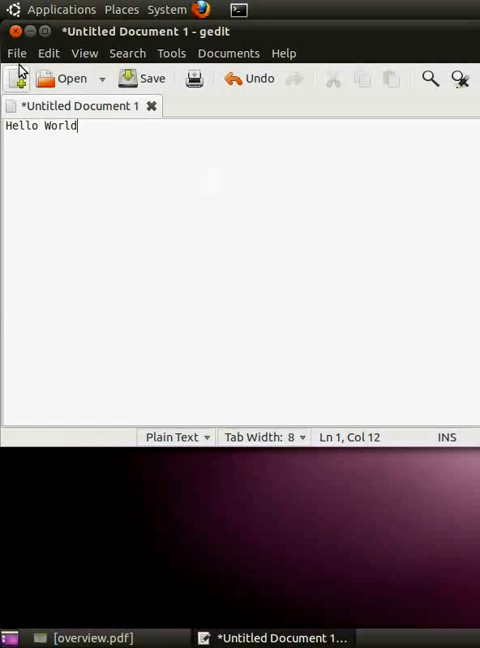
left_click(16, 52)
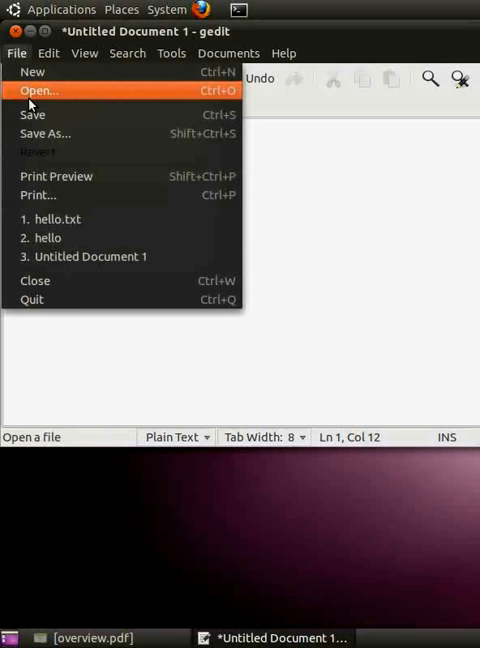
mouse_move(33, 114)
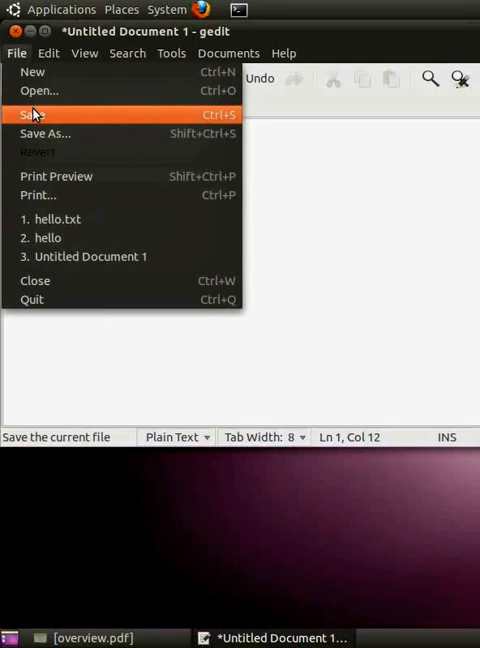
- Save the document as hello.txt in the Desktop folder
left_click(45, 133)
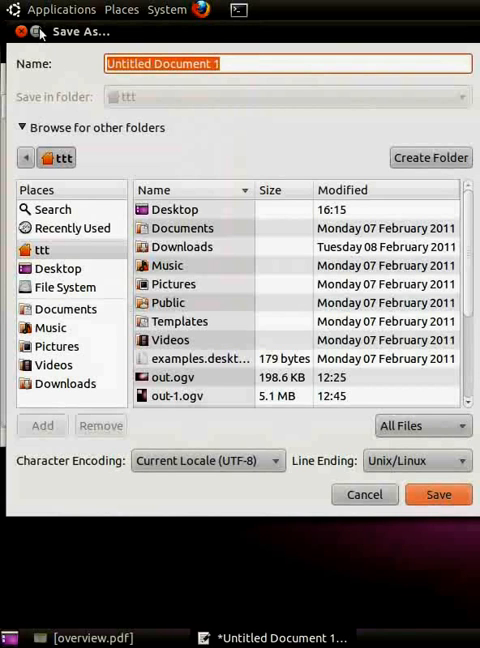
mouse_move(113, 182)
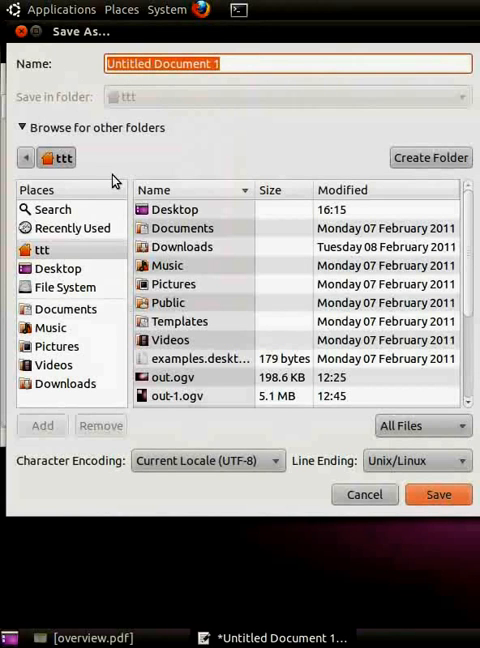
mouse_move(192, 170)
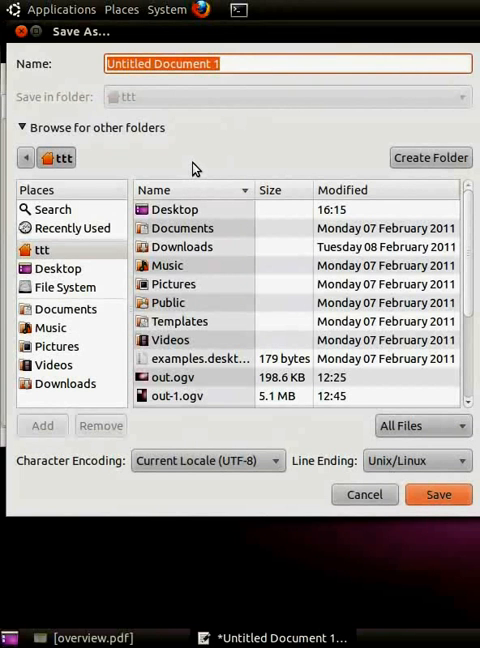
type("h")
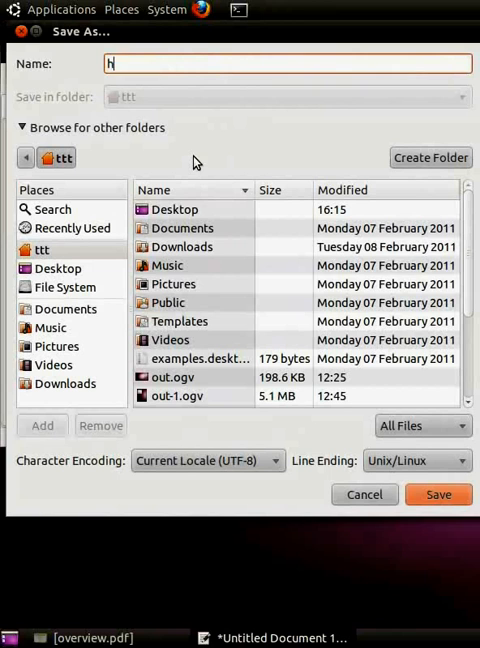
type("ello.t")
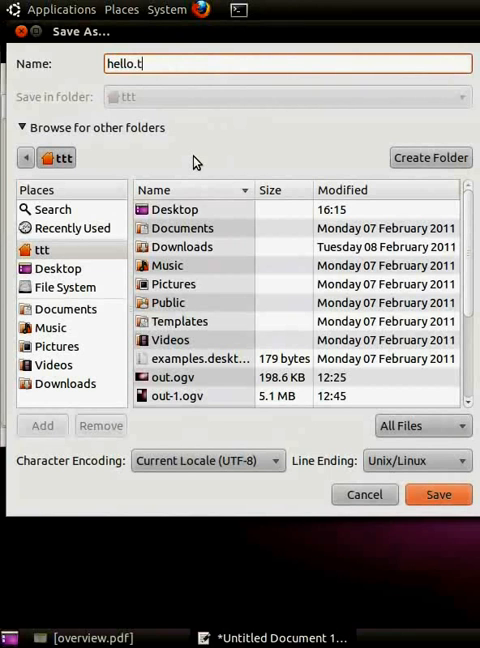
type("xt")
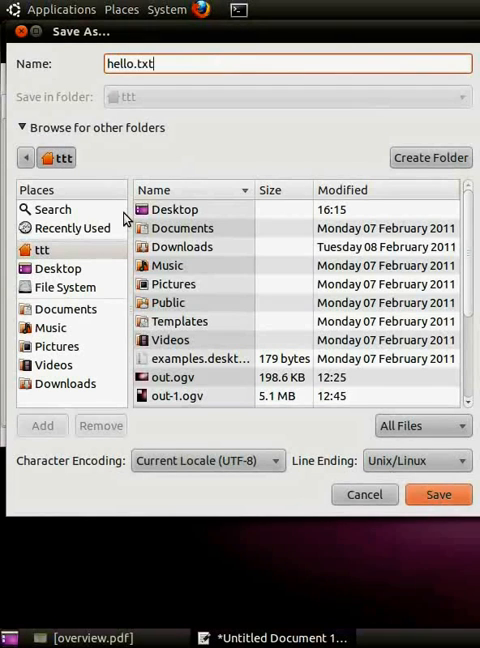
left_click(57, 268)
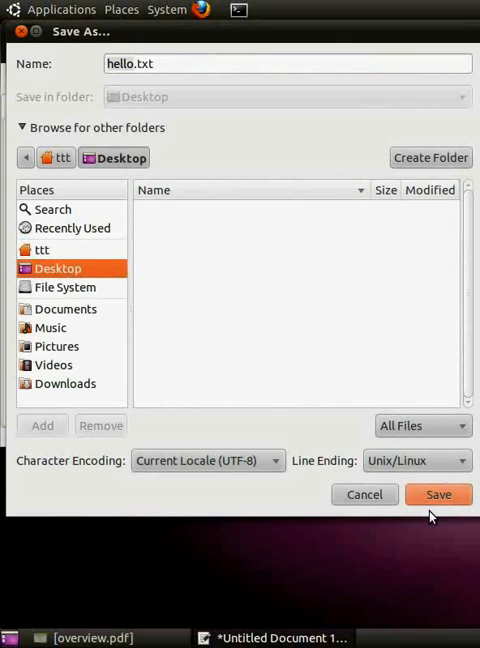
left_click(438, 494)
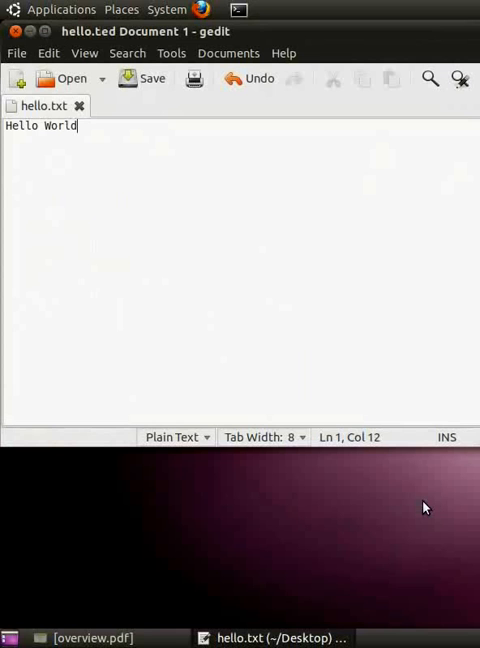
mouse_move(422, 508)
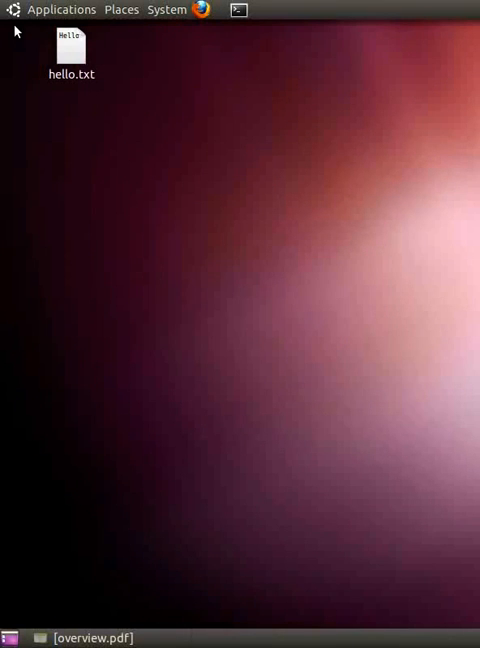
- Close gedit and reopen hello.txt from its Desktop icon
left_click(70, 48)
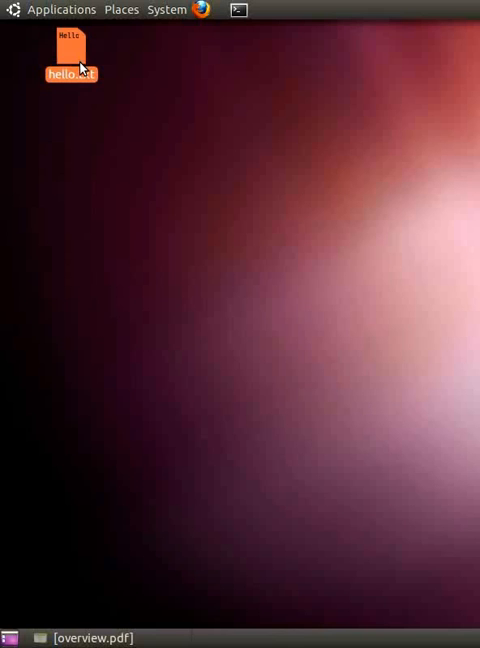
double_click(70, 55)
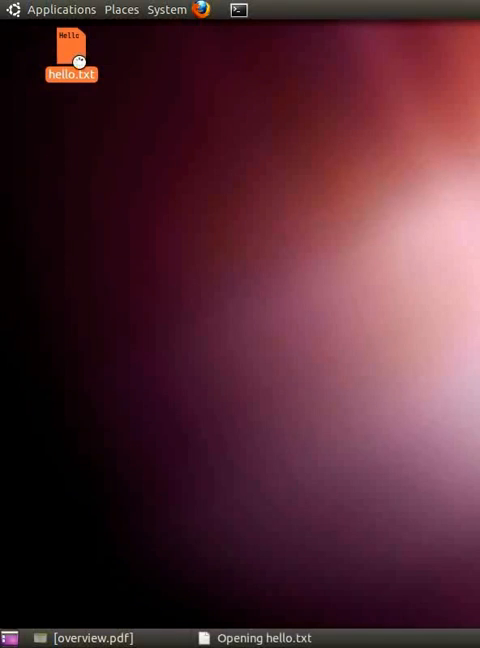
double_click(71, 43)
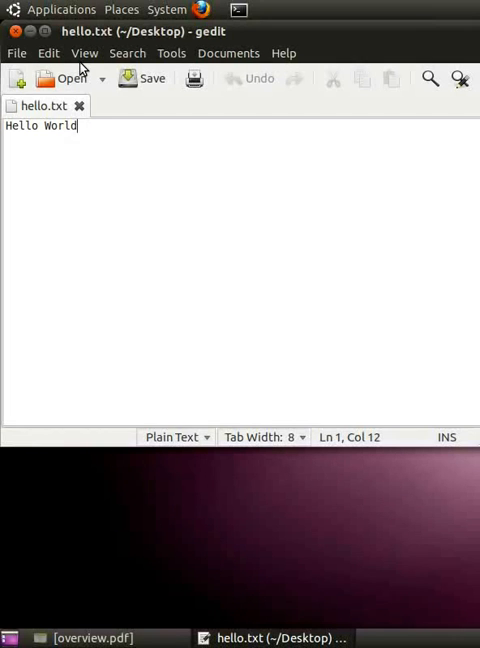
- Close the editor and launch Terminal from Applications > Accessories
left_click(11, 31)
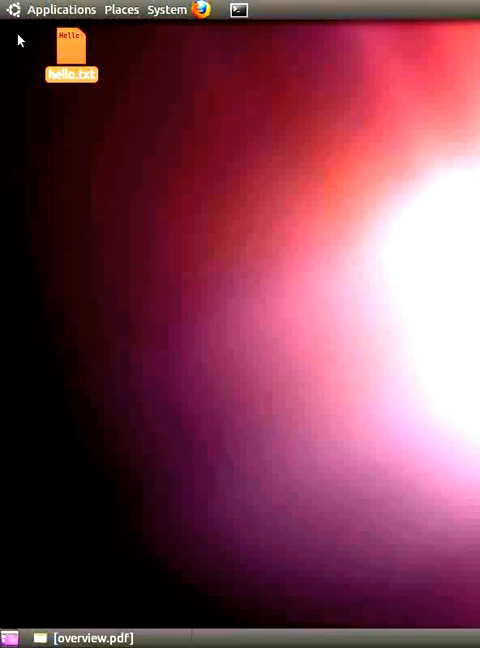
left_click(61, 9)
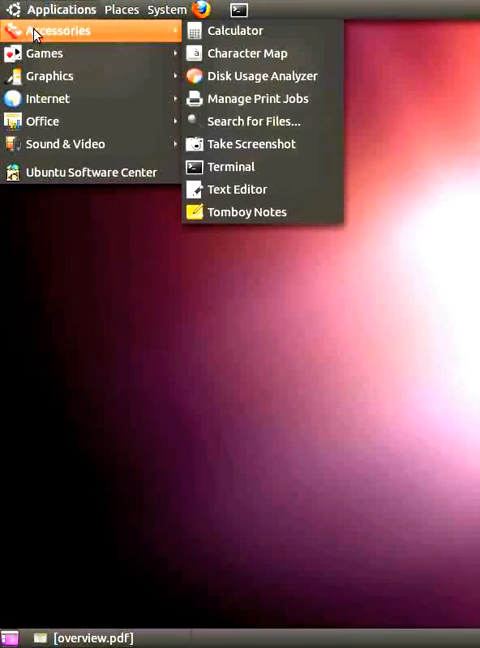
mouse_move(251, 143)
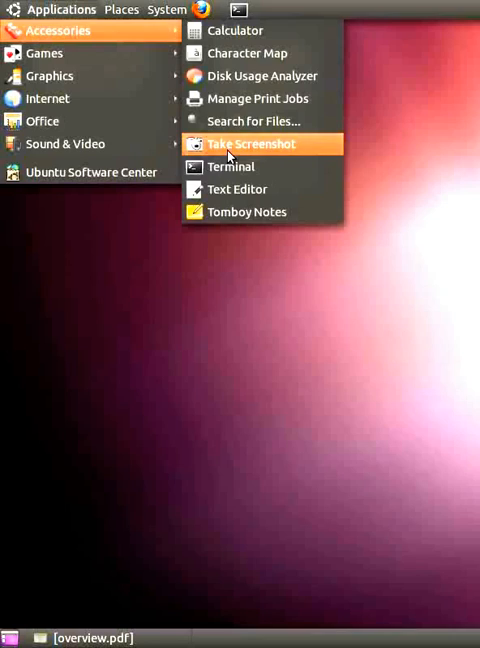
left_click(231, 166)
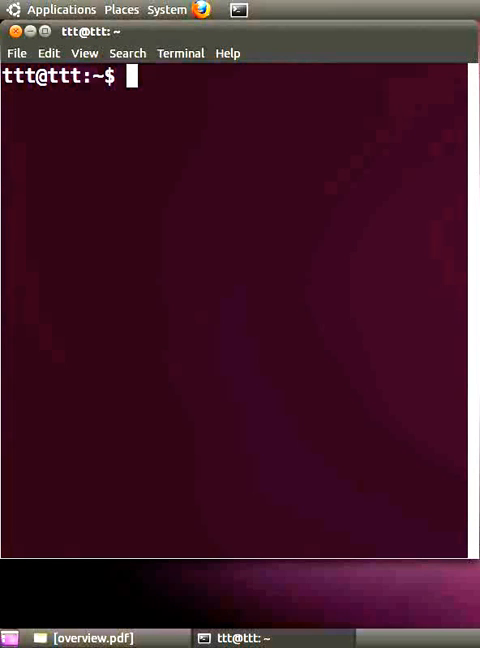
- Run ls to list the home folder's contents
type("ls")
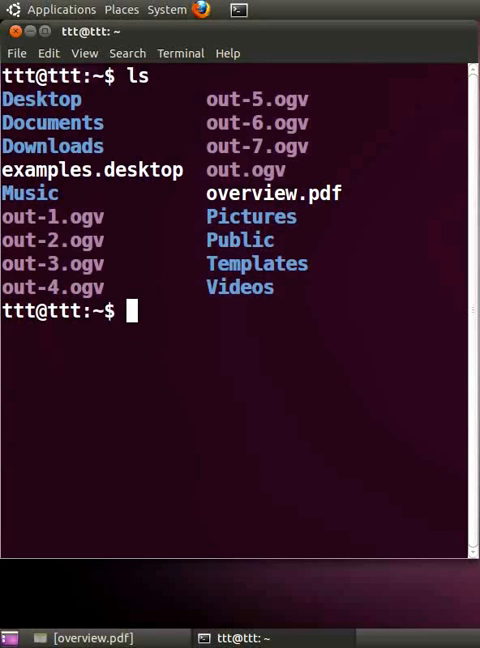
mouse_move(271, 389)
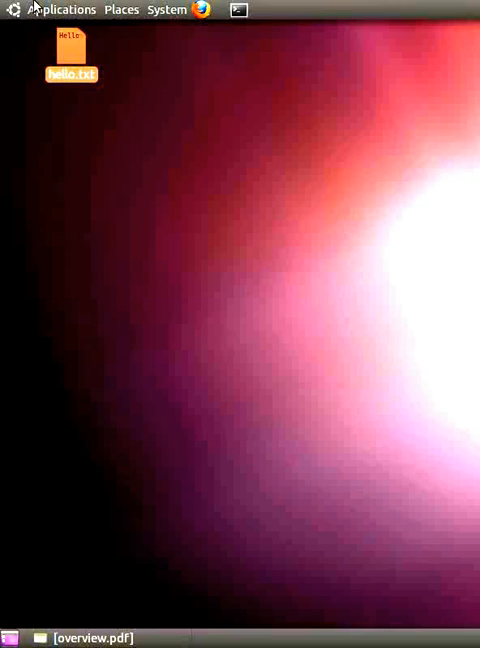
- Launch Firefox Web Browser from Applications > Internet
left_click(61, 9)
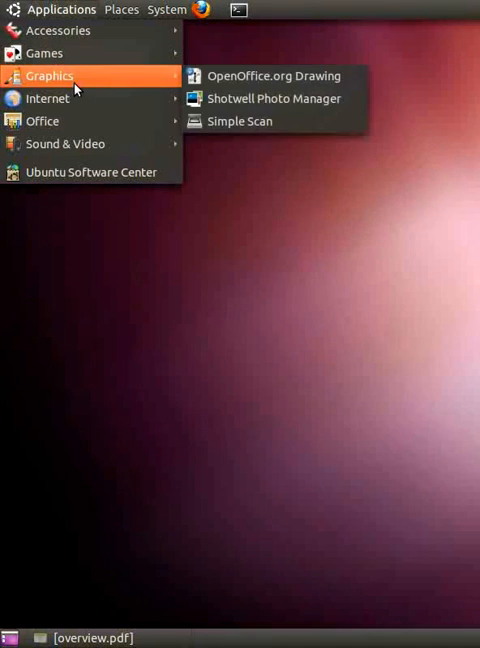
mouse_move(47, 98)
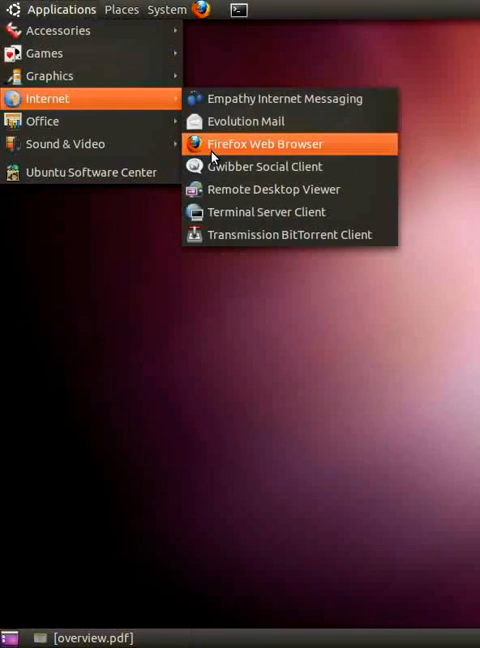
left_click(264, 143)
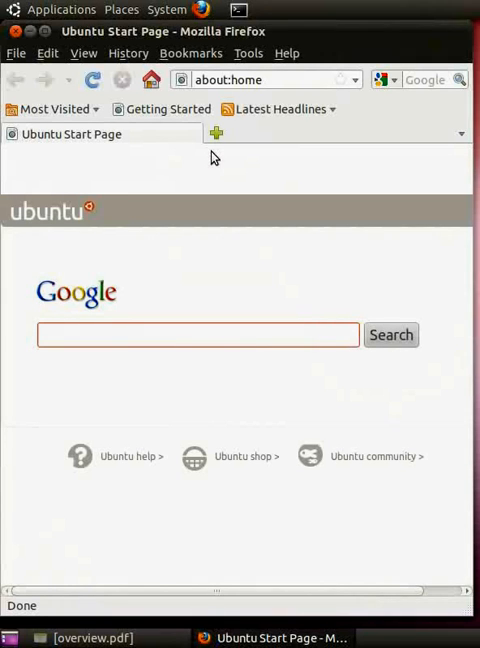
left_click(197, 335)
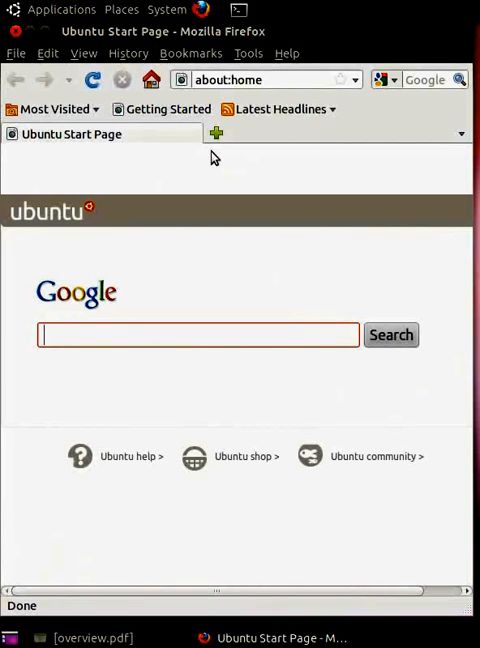
left_click(198, 335)
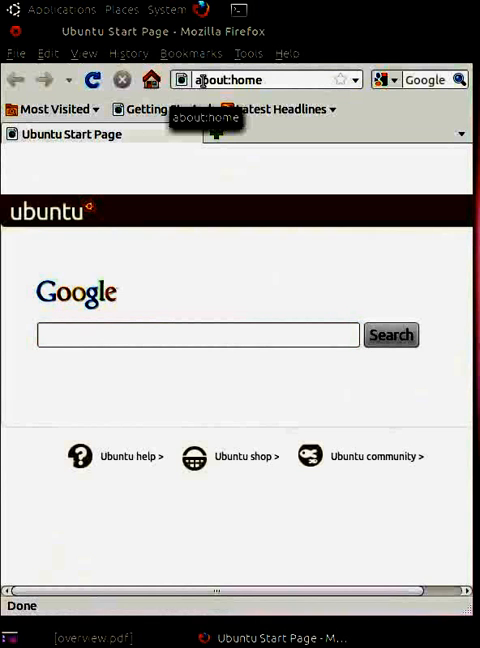
left_click(260, 79)
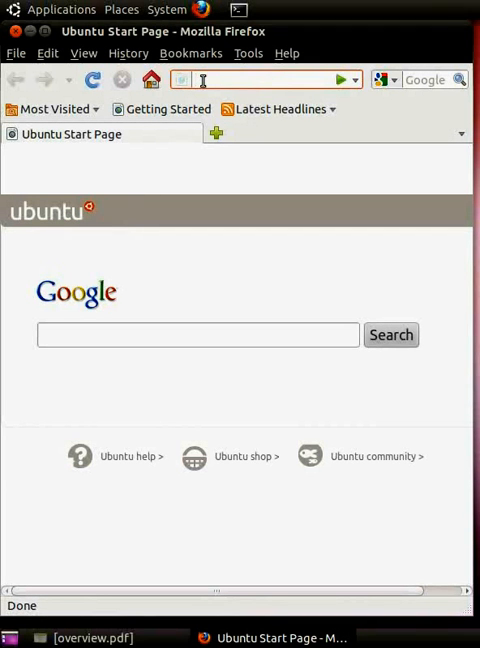
type("www.gmail.com/")
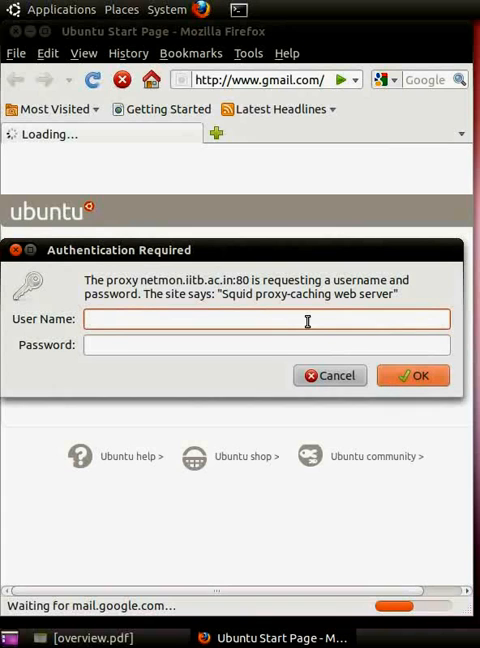
type("p1")
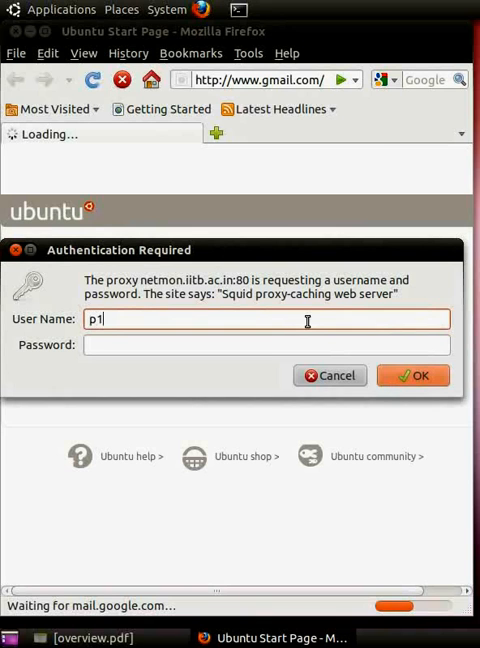
type("0122")
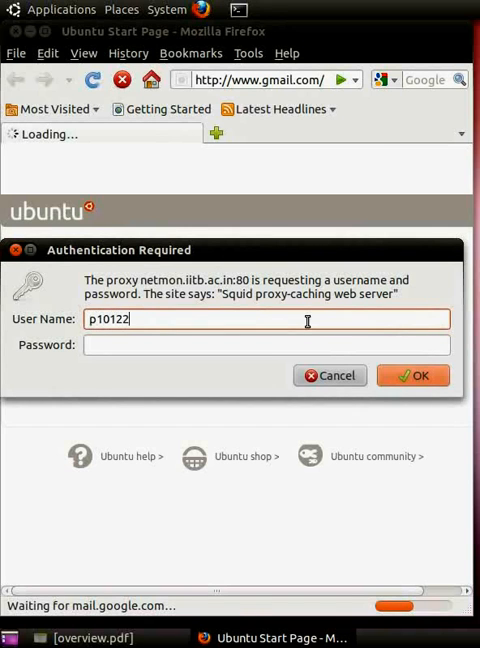
type("•")
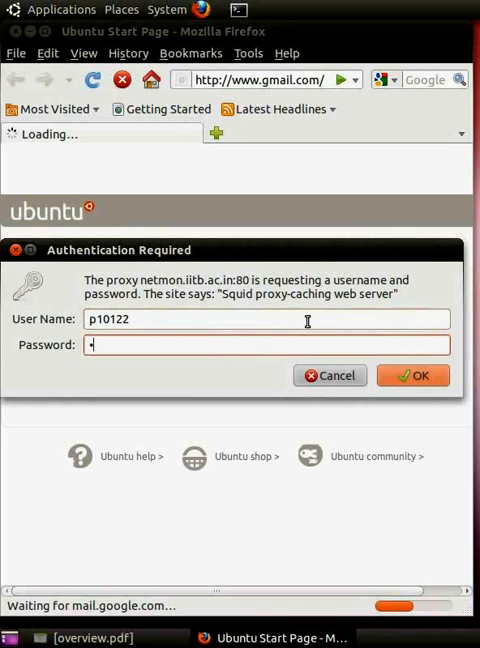
type("•••••")
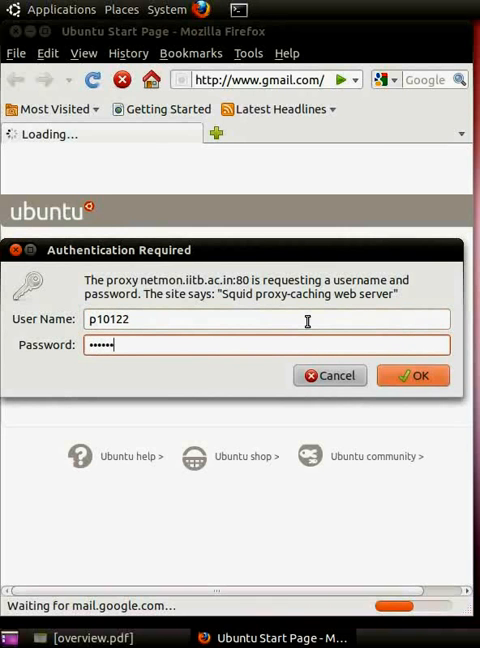
left_click(412, 375)
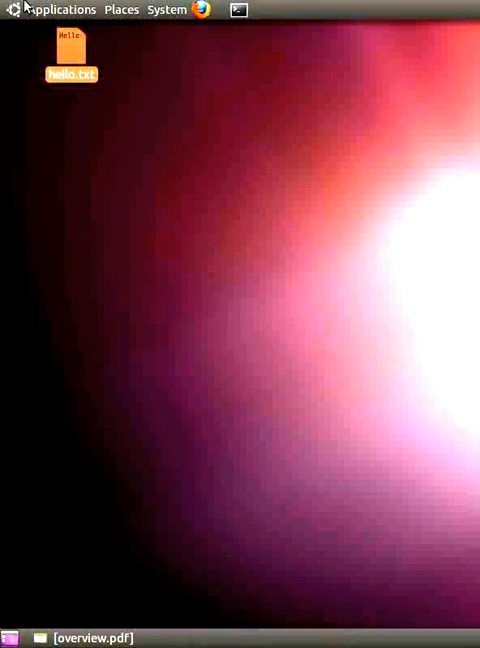
left_click(61, 9)
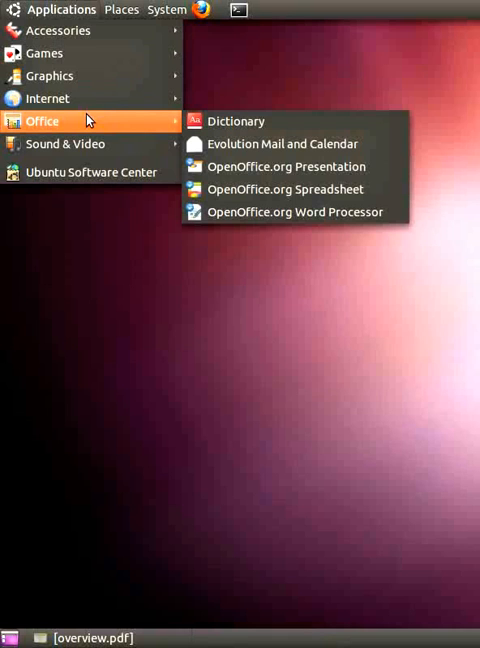
mouse_move(150, 126)
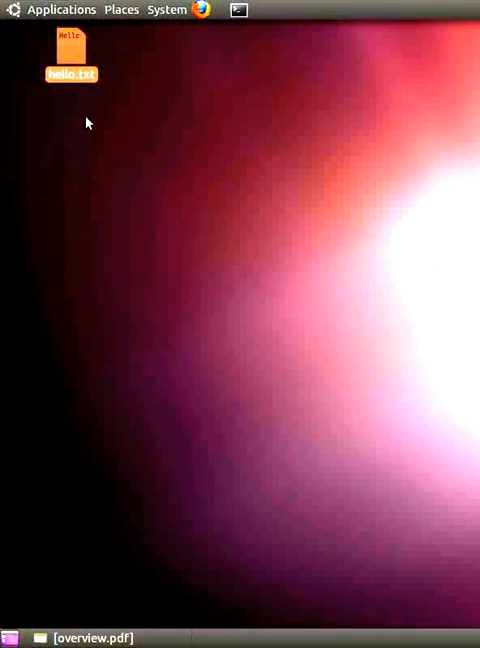
left_click(61, 9)
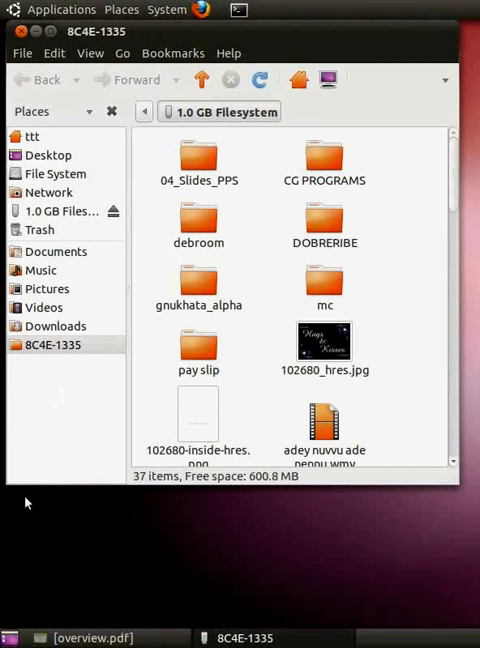
mouse_move(18, 625)
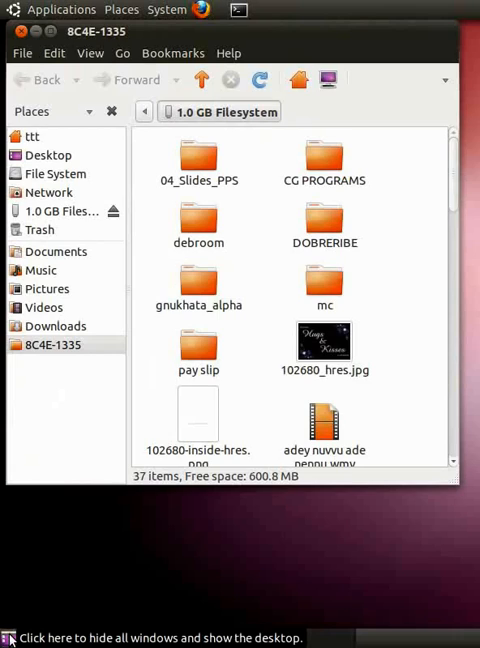
- Show the desktop, bring the pen drive window back, then hide it again
left_click(9, 638)
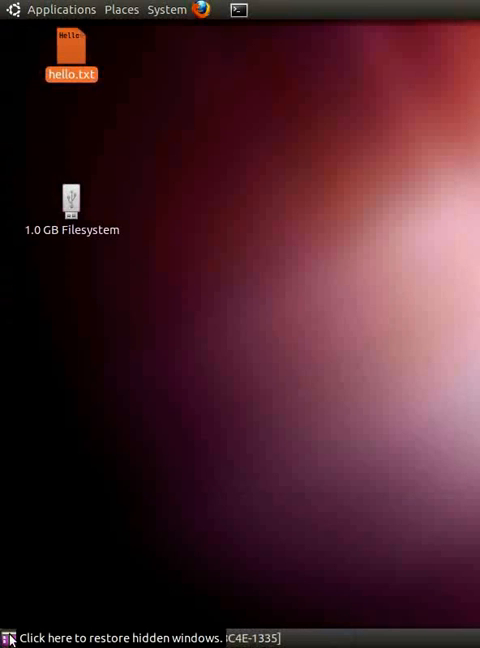
double_click(71, 200)
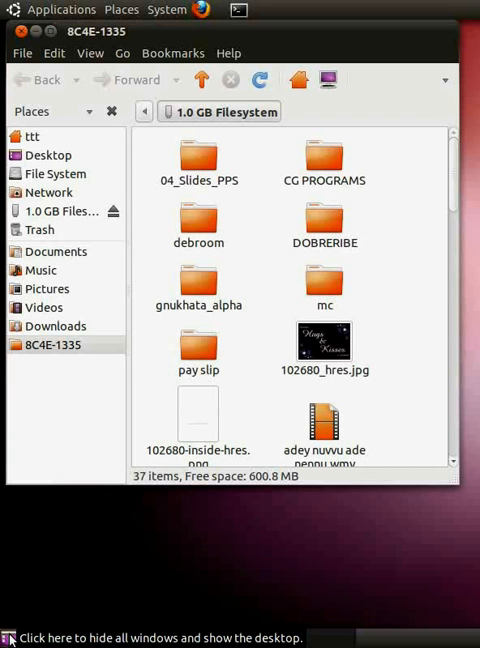
left_click(10, 638)
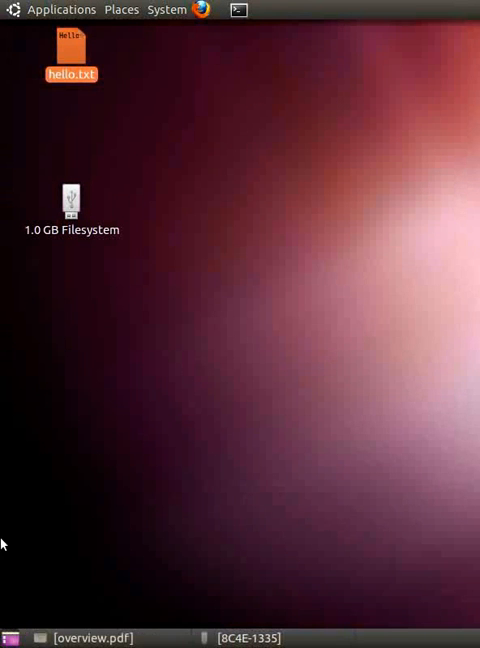
- Open the 1.0 GB pen drive and play UbuntuIsHumanity.ogv in the movie player
left_click(71, 200)
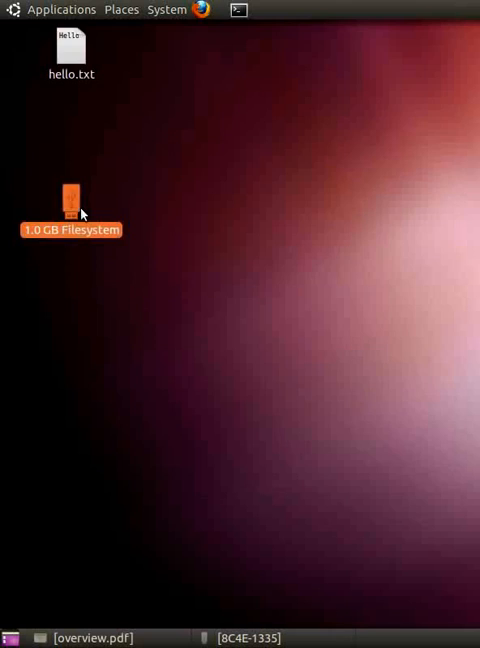
double_click(70, 195)
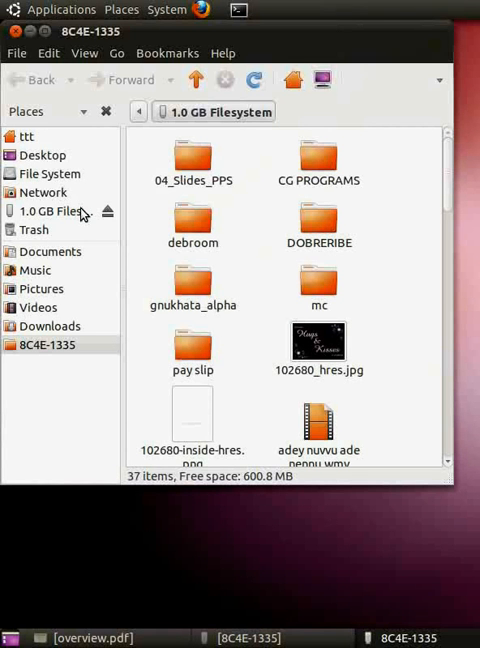
mouse_move(242, 200)
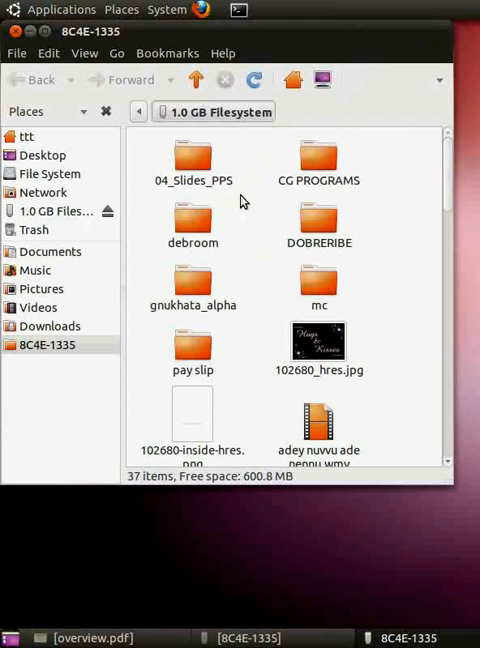
mouse_move(273, 222)
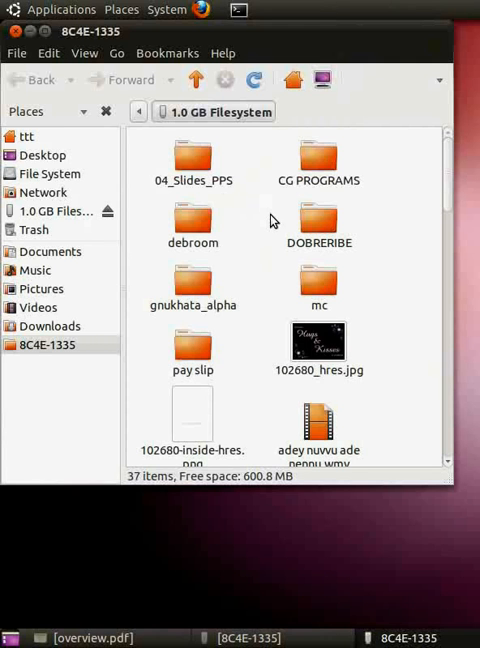
scroll("down", 3)
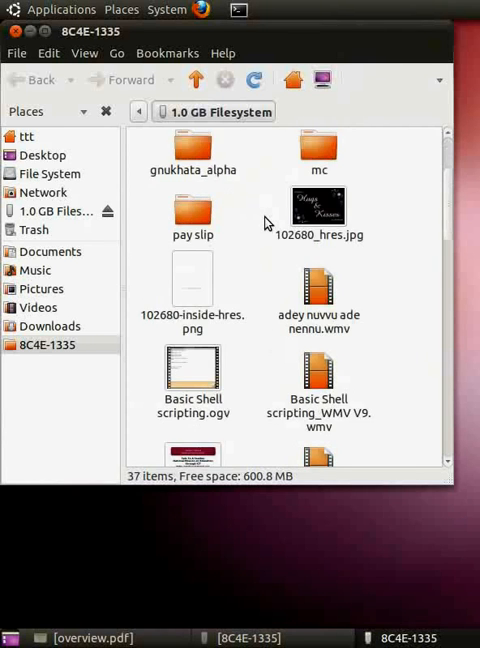
scroll("down", 3)
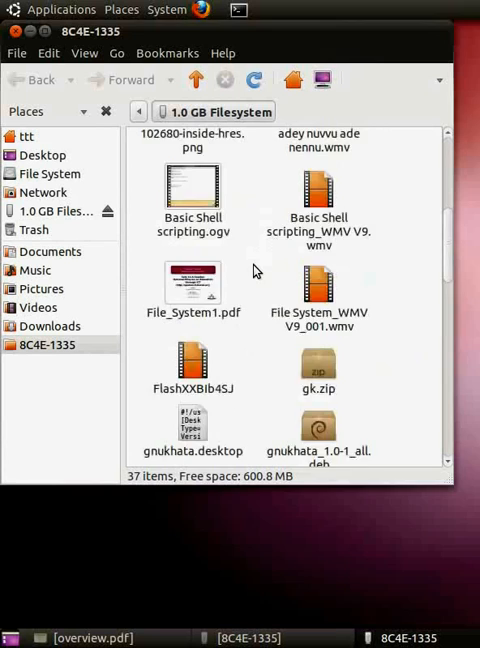
scroll("down", 3)
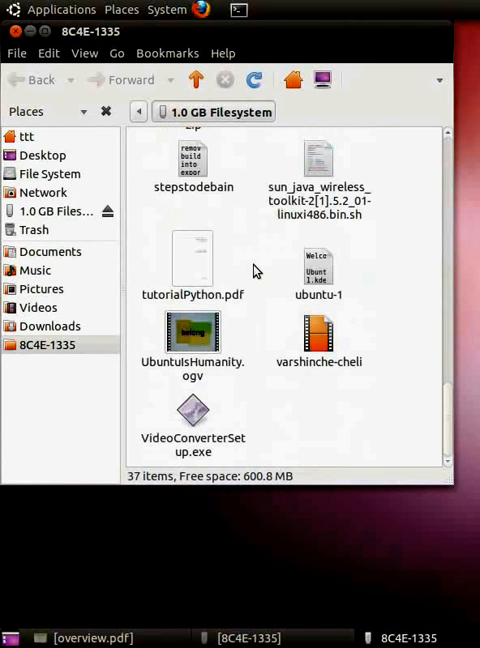
left_click(192, 330)
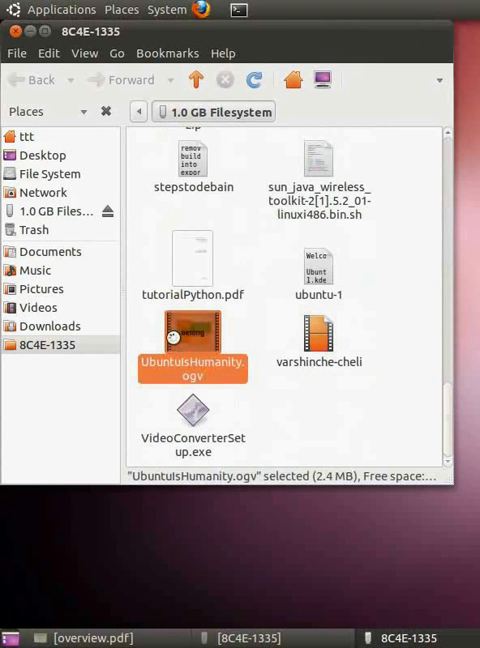
double_click(192, 336)
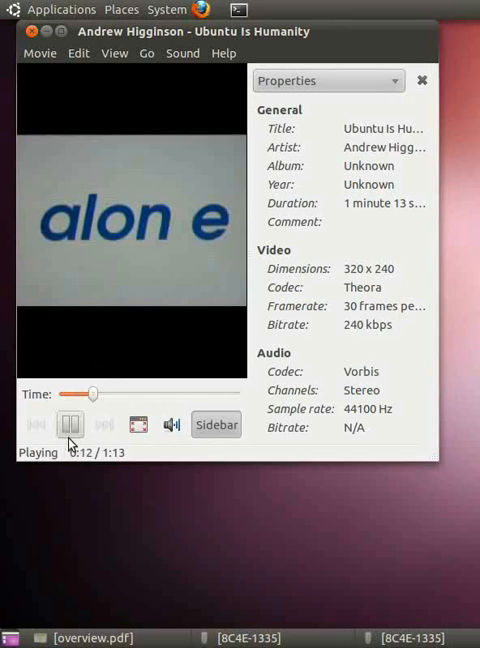
- Pause the Ubuntu Is Humanity video at 0:14 and close Totem
left_click(70, 424)
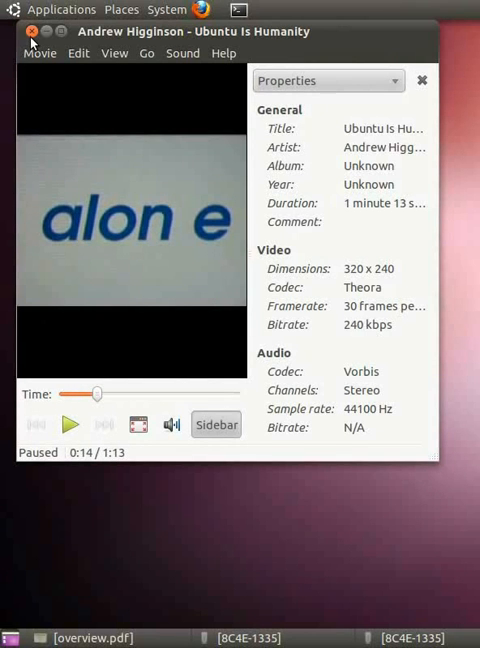
left_click(32, 31)
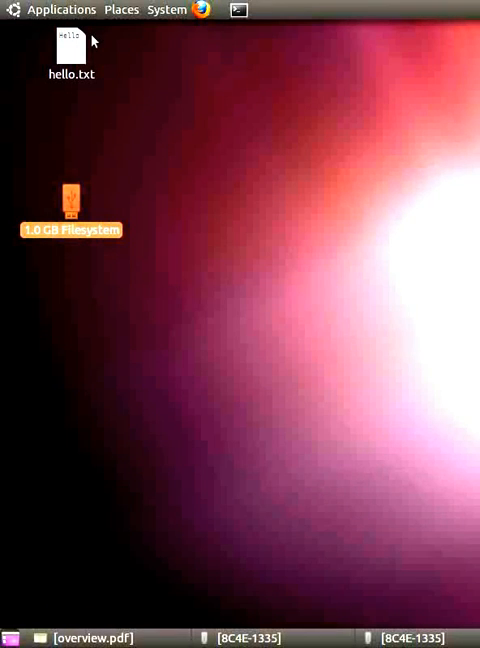
- Open the ttt home folder from the Places menu
left_click(121, 9)
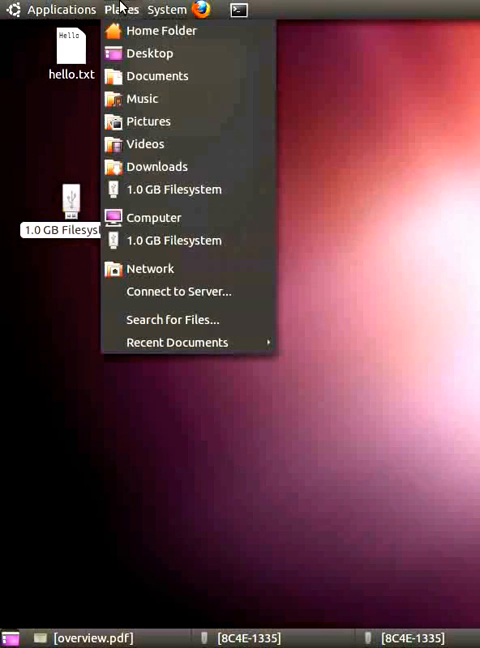
mouse_move(160, 30)
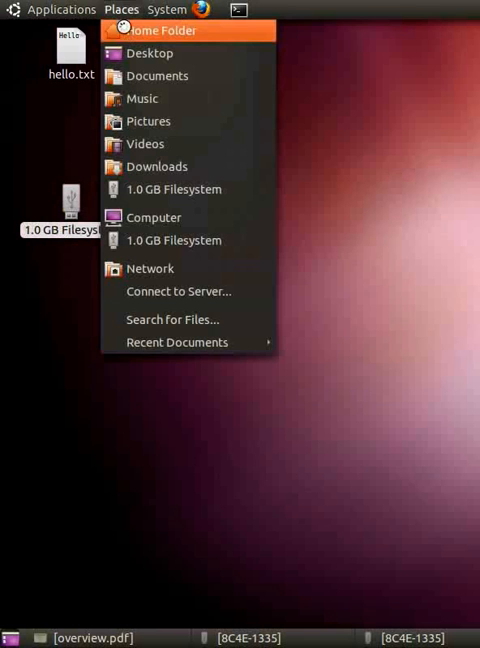
left_click(157, 30)
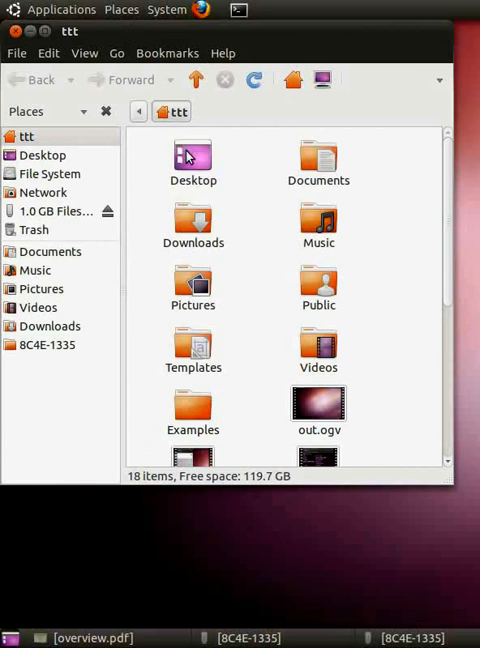
- Open the Desktop folder to see hello.txt, then close the file manager
left_click(193, 157)
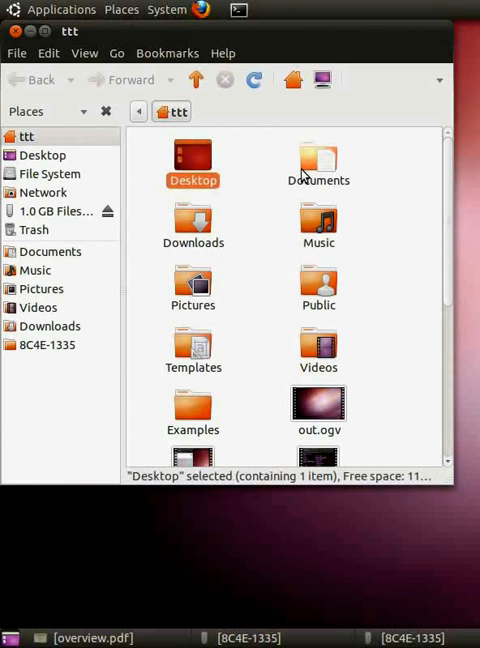
left_click(318, 163)
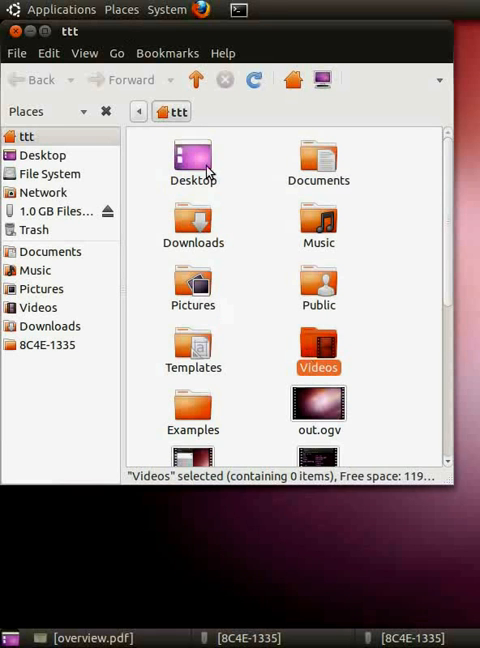
double_click(193, 158)
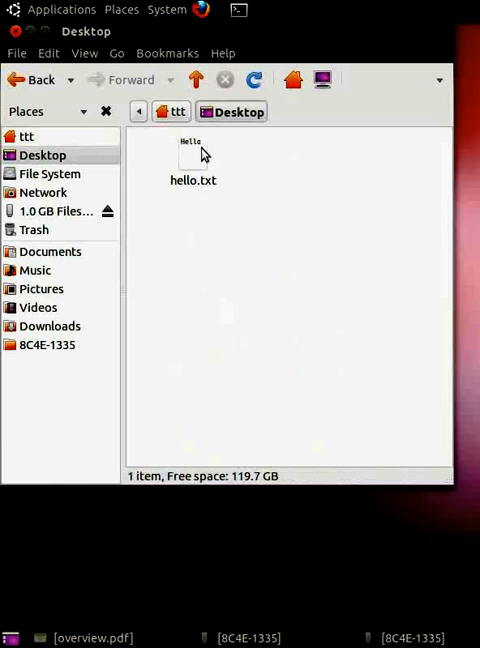
left_click(192, 160)
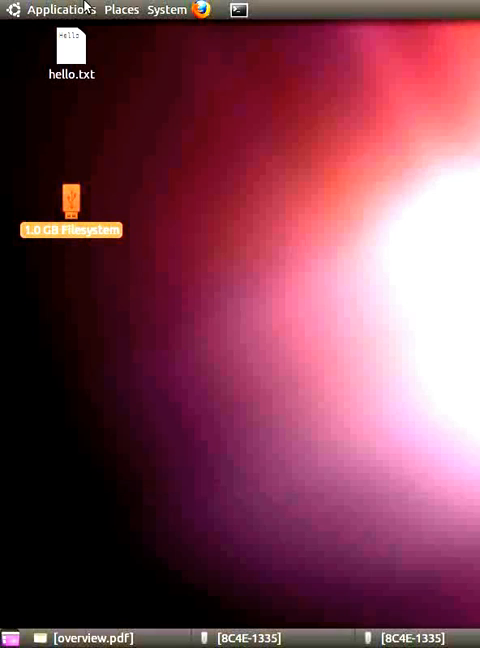
- Apply the Clearlooks theme in Appearance Preferences and close the dialog
left_click(165, 9)
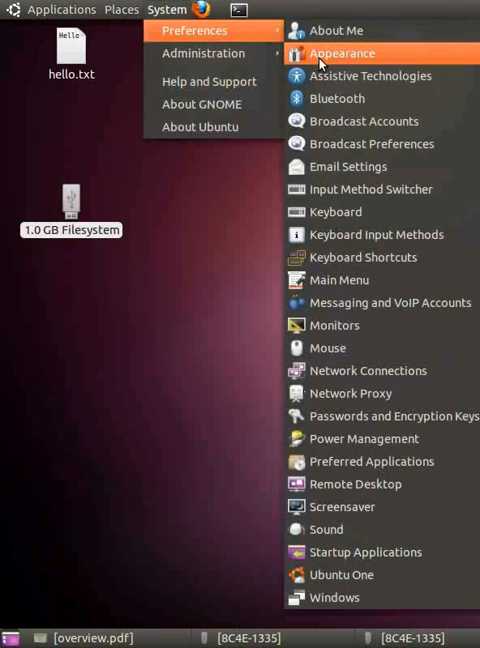
left_click(341, 53)
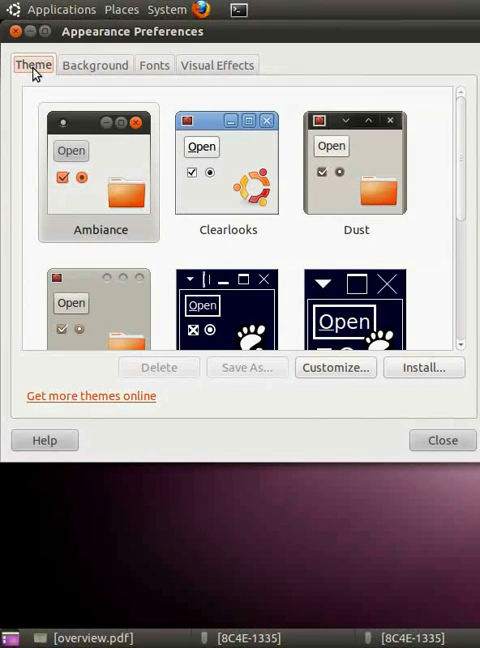
mouse_move(236, 181)
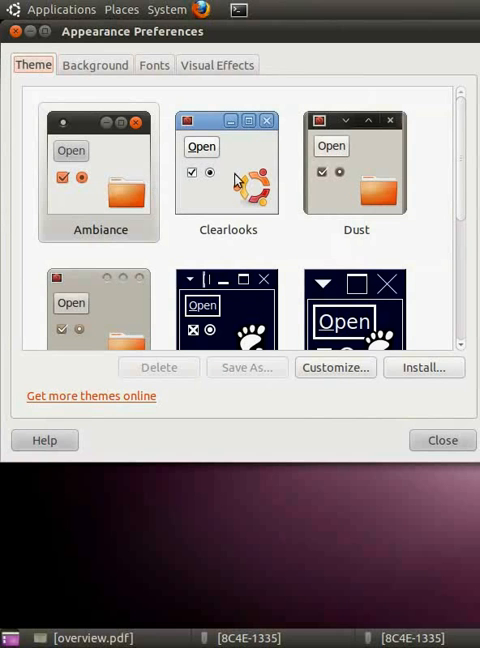
left_click(227, 180)
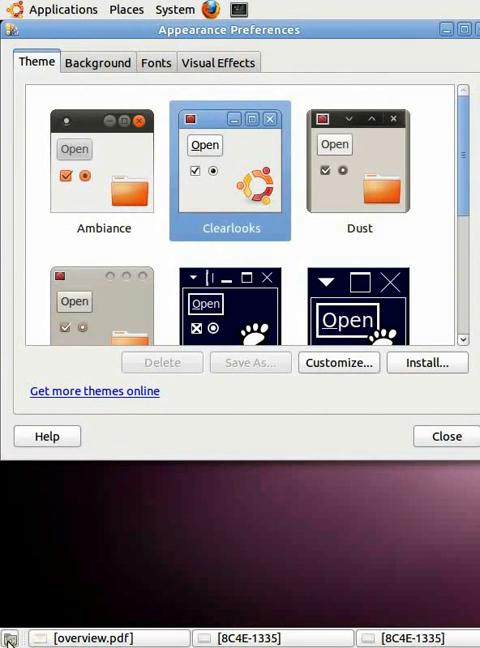
left_click(446, 436)
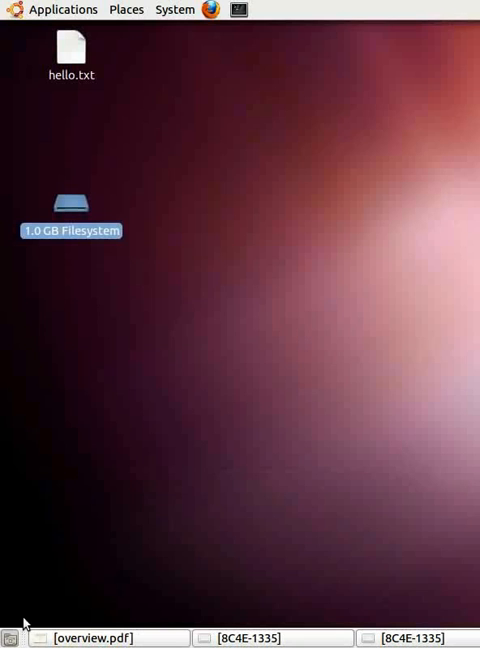
mouse_move(37, 605)
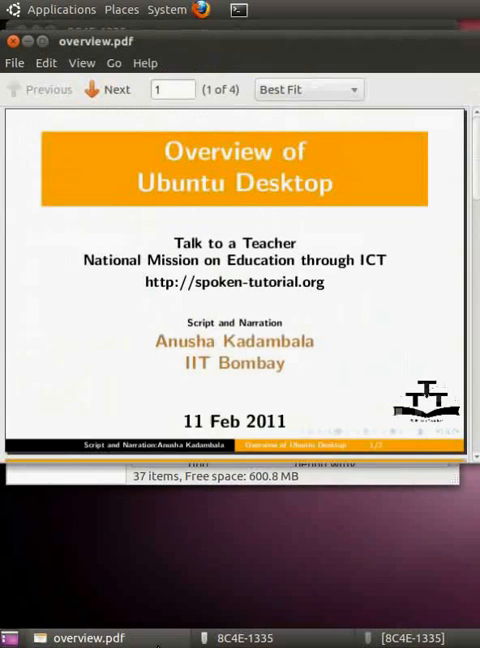
- Advance overview.pdf three pages to the Funding Support slide, page 4 of 4
left_click(110, 80)
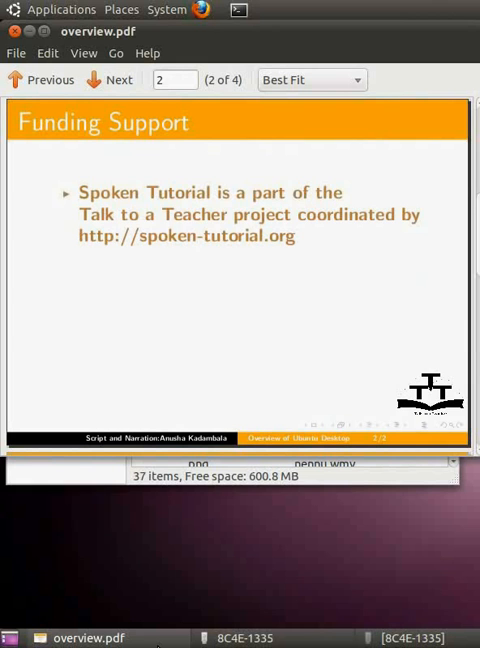
left_click(109, 79)
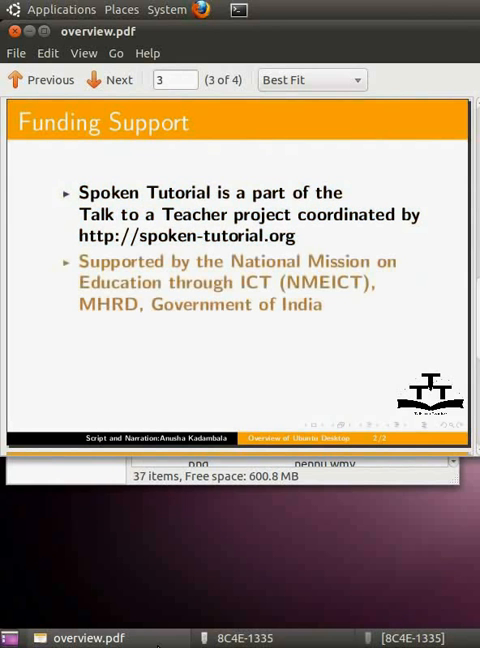
left_click(108, 79)
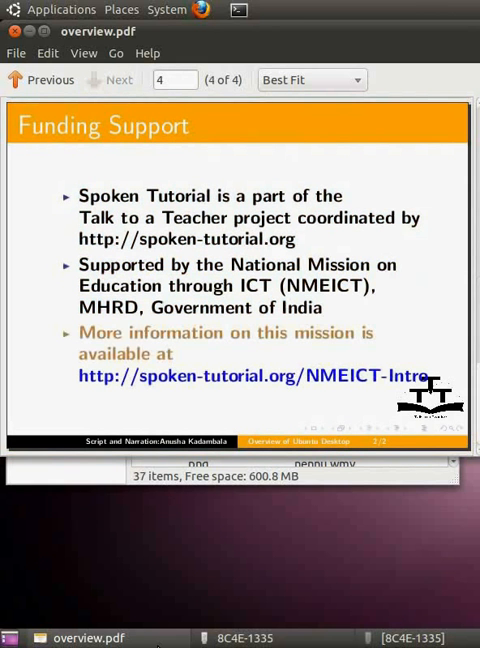